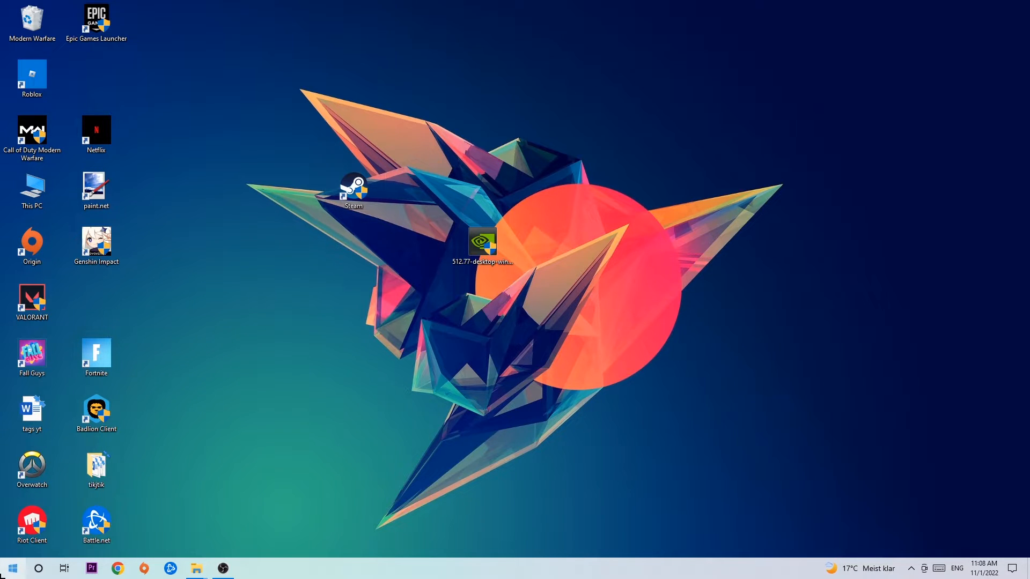
Step: Search the Start menu for 'windows defender firewall' so it appears as best match
click(15, 569)
text(wind)
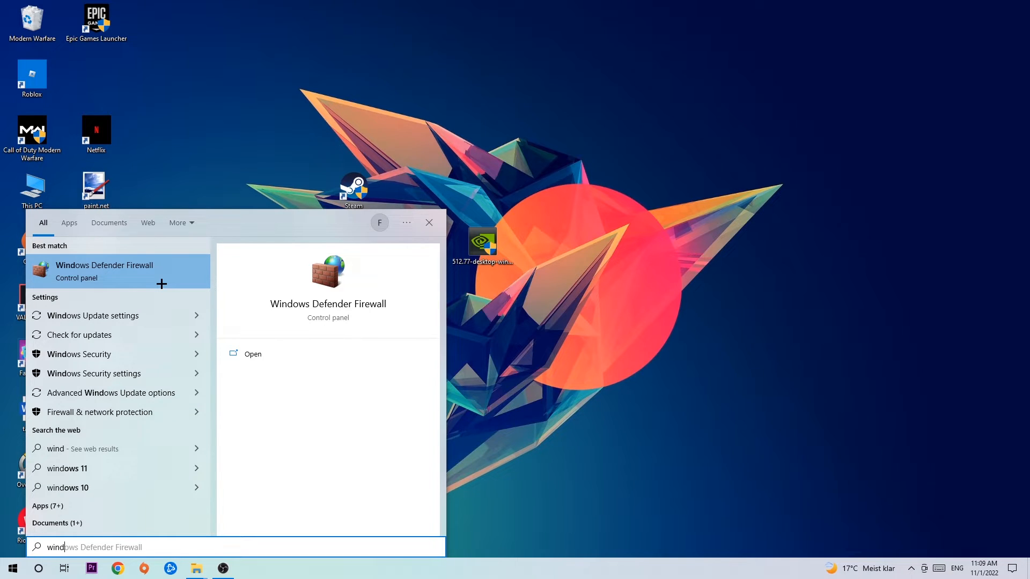
Step: Launch Windows Defender Firewall and go to the allowed apps and features list
click(104, 271)
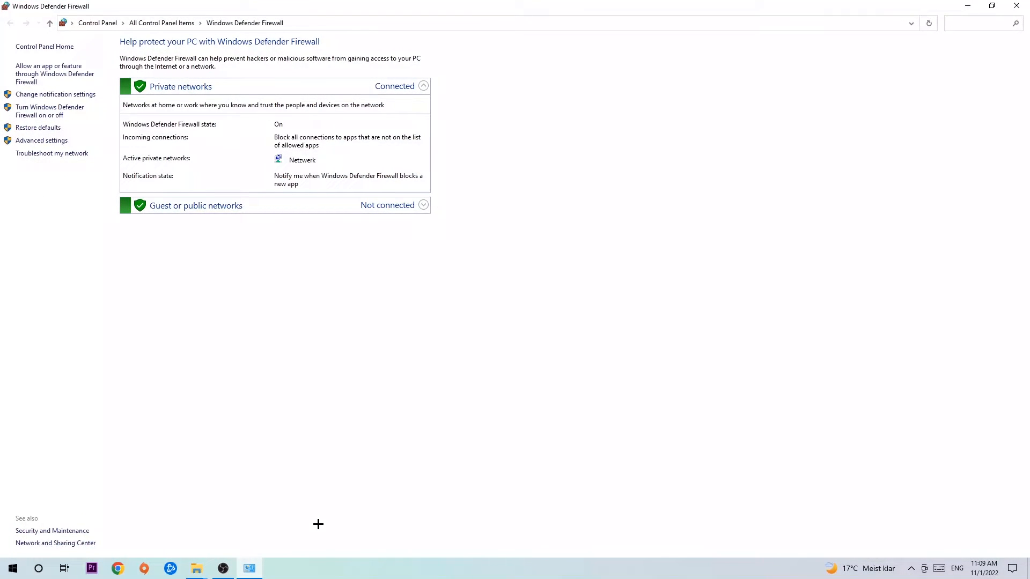
mouse_move(56, 78)
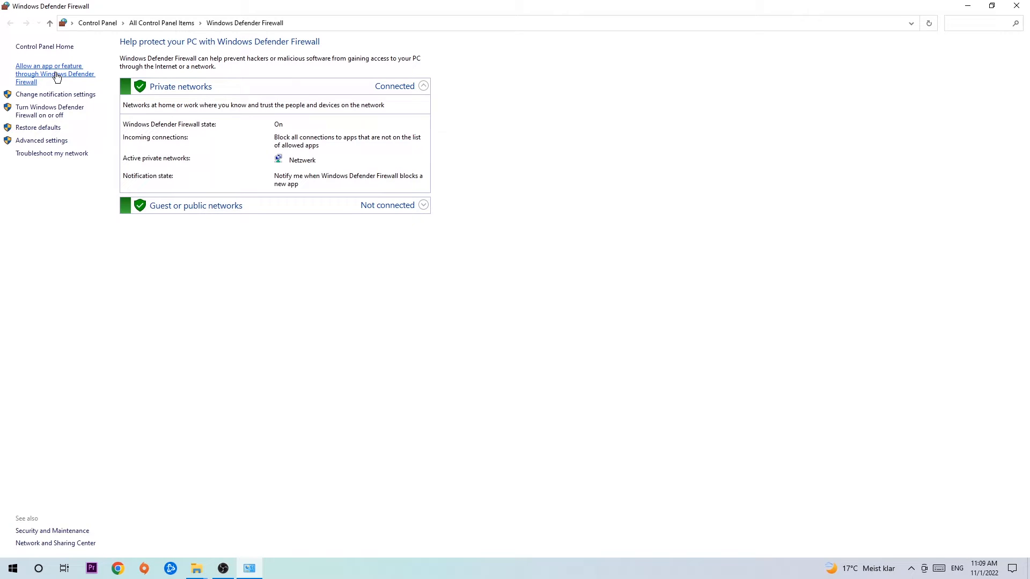
click(53, 74)
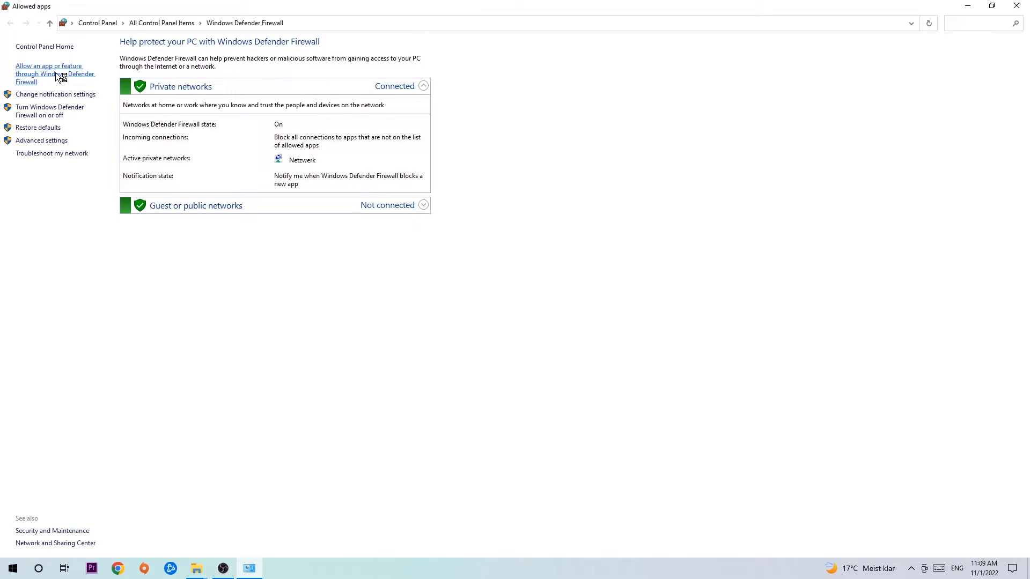
Step: Unlock the allowed apps list via Change settings and start Allow another app
click(52, 73)
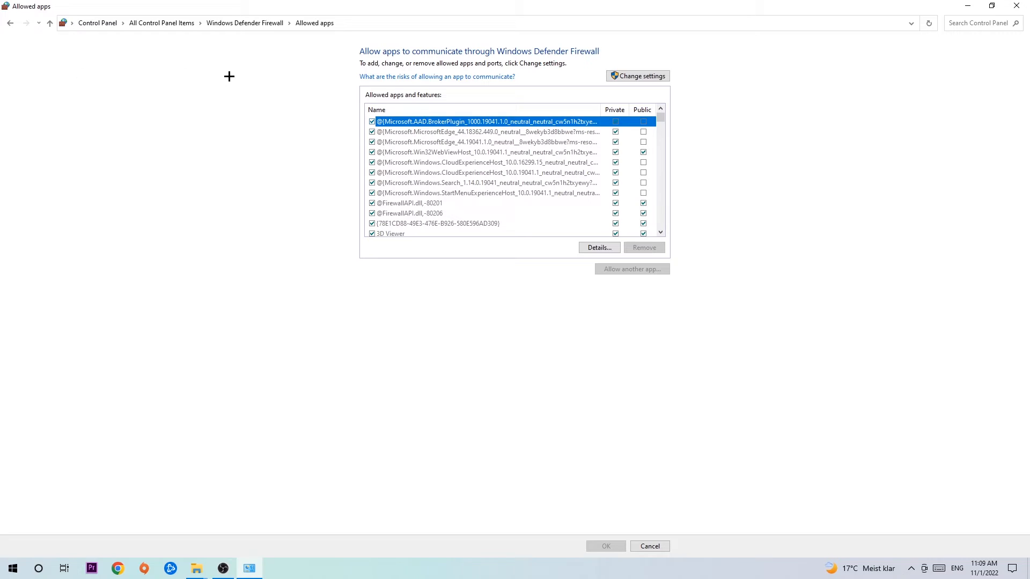
click(641, 75)
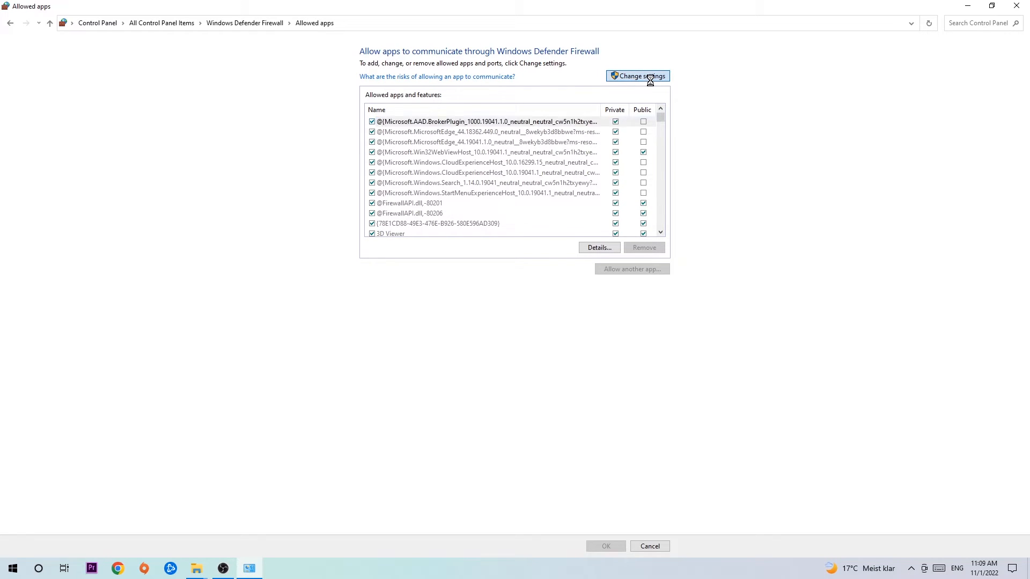
click(637, 75)
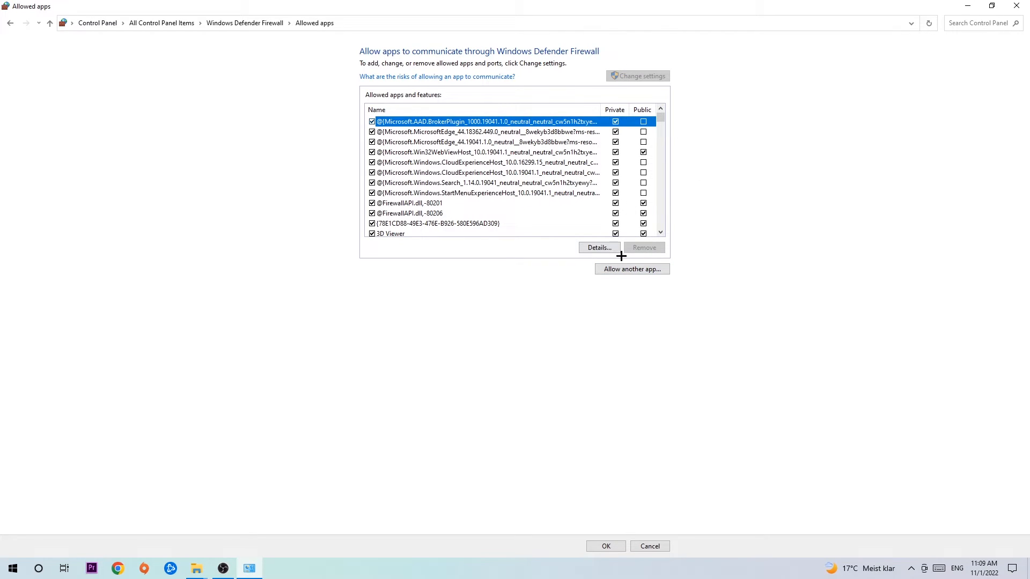
click(631, 268)
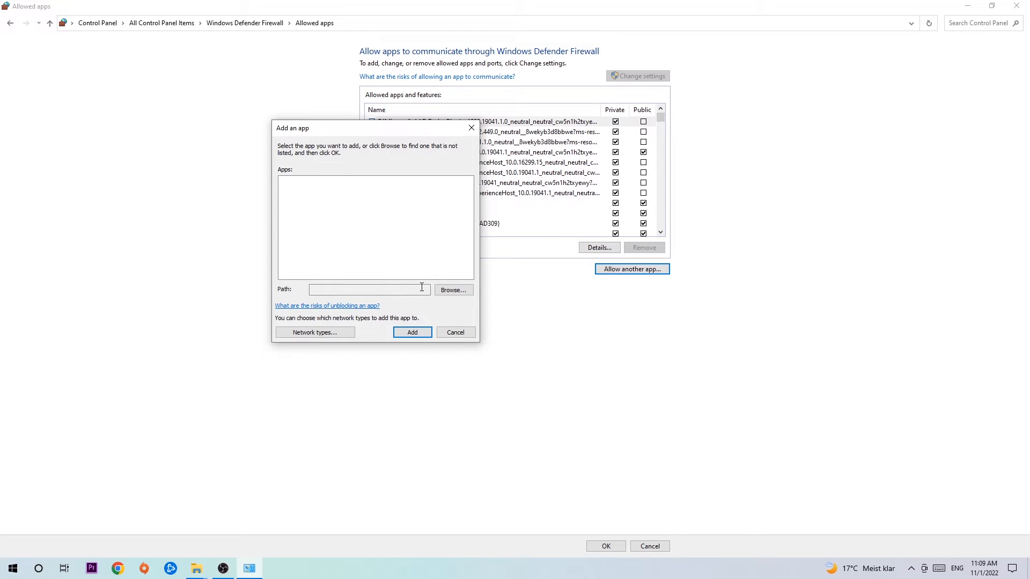
Step: Browse for a program, then dismiss the Add an app dialog without choosing one
click(453, 290)
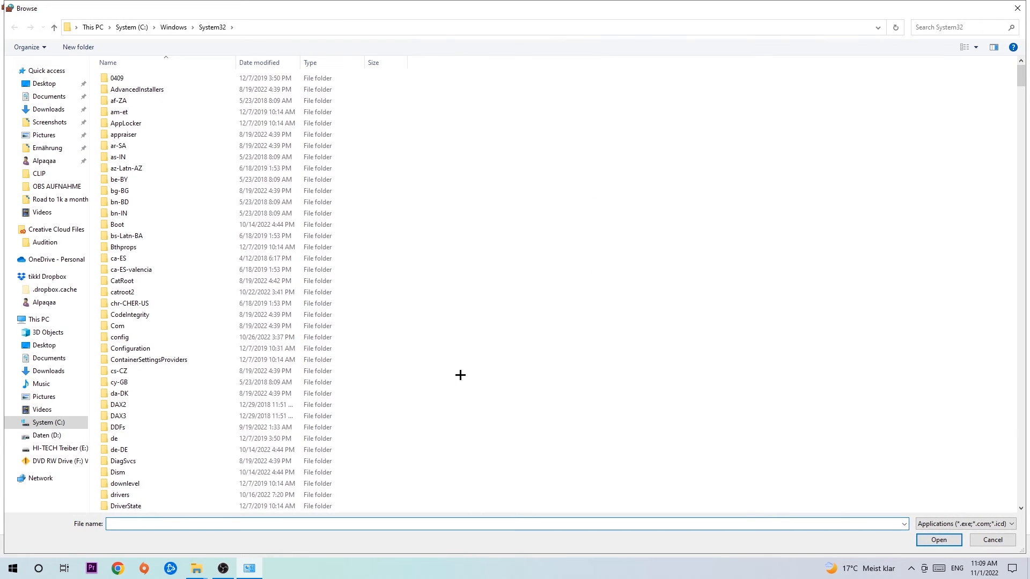
mouse_move(453, 369)
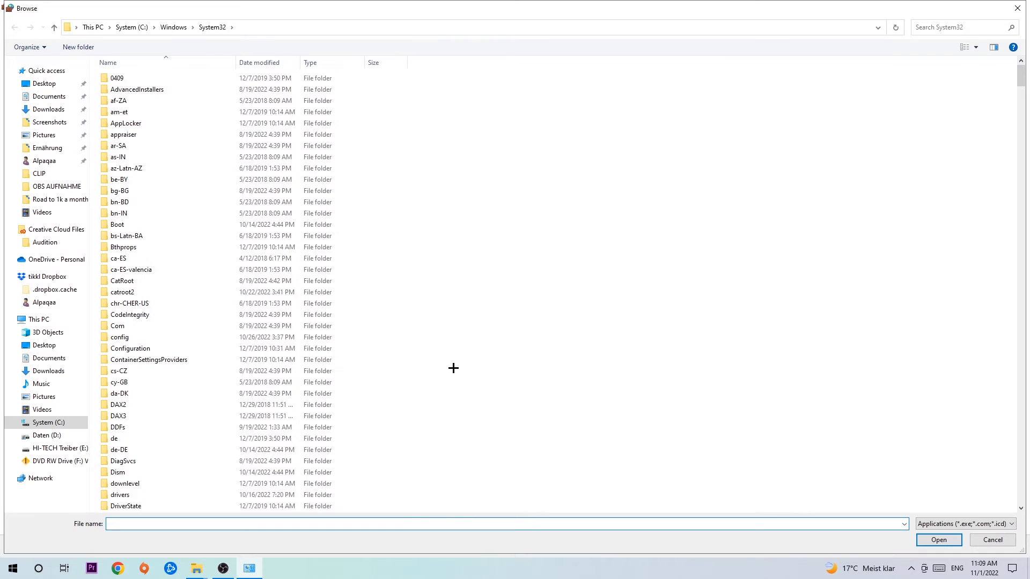
mouse_move(442, 358)
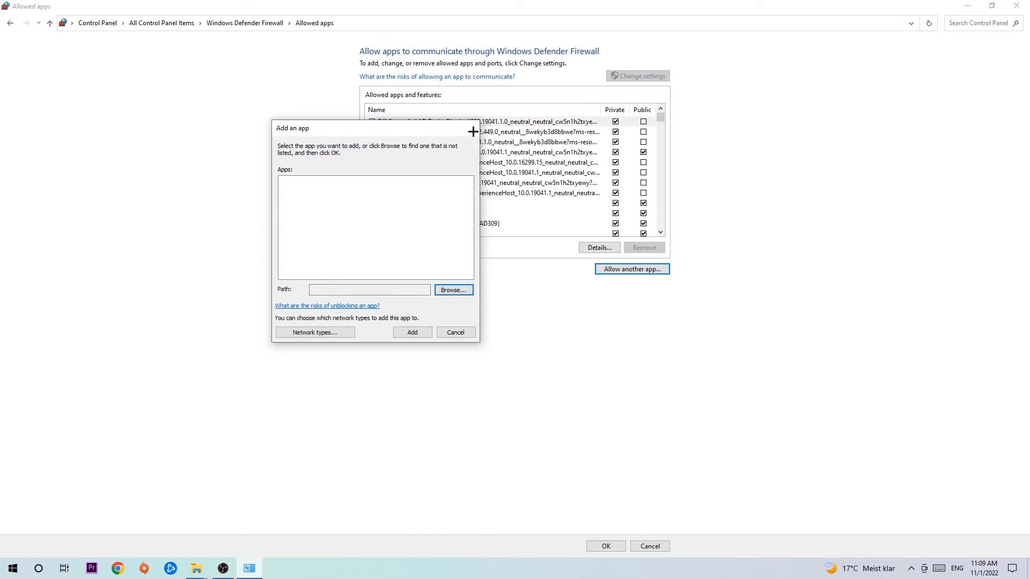
click(455, 333)
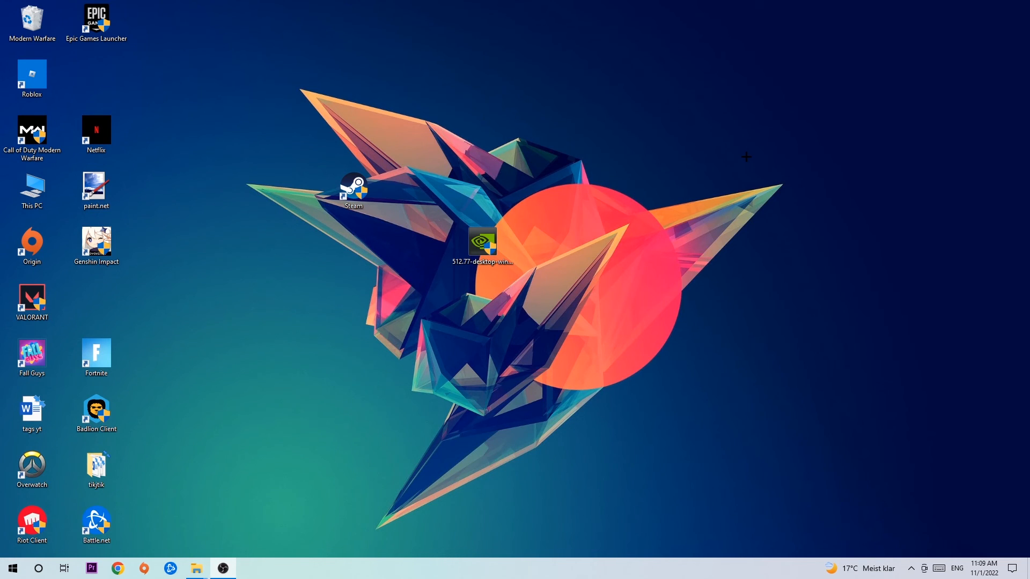
mouse_move(705, 149)
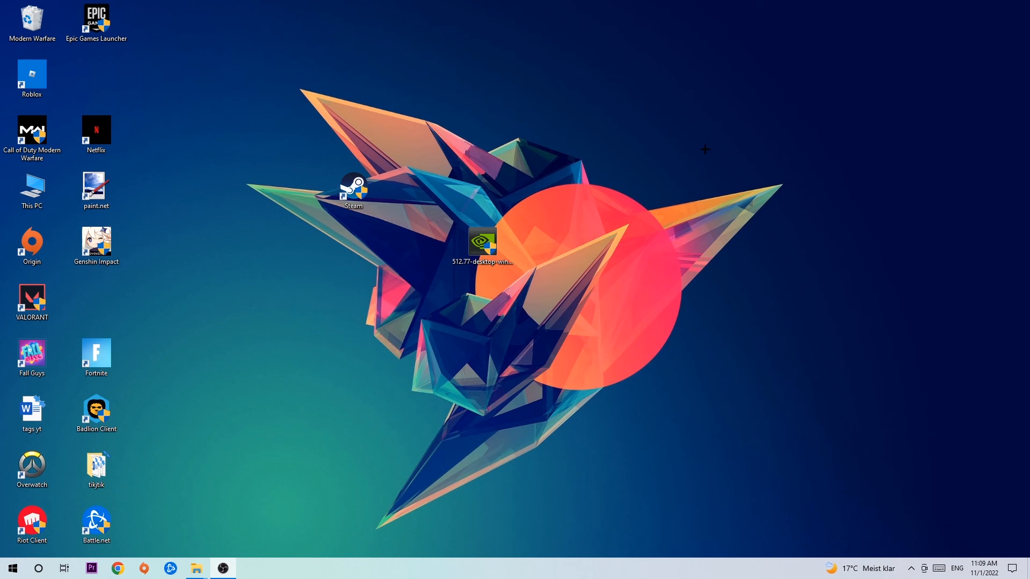